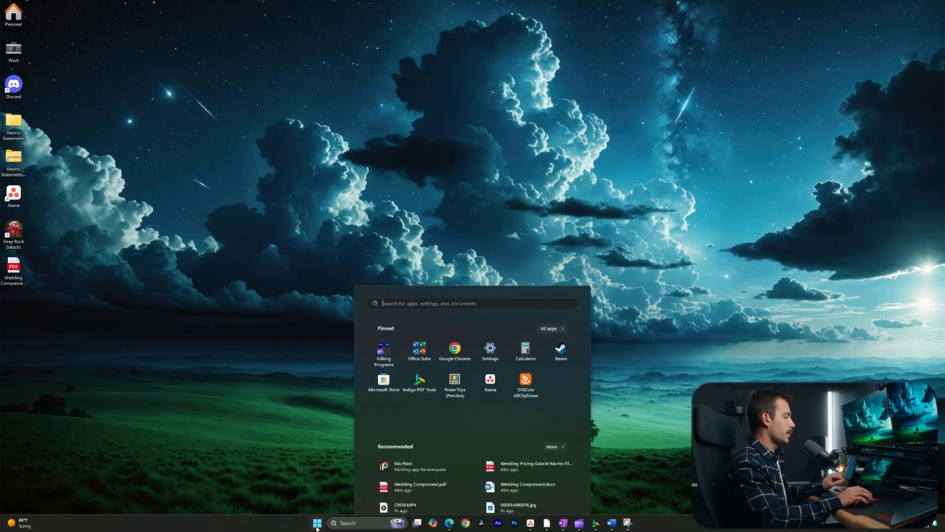
# Launch Outlook (classic) from Start search and accept the default mail profile
pyautogui.write('oneNote')
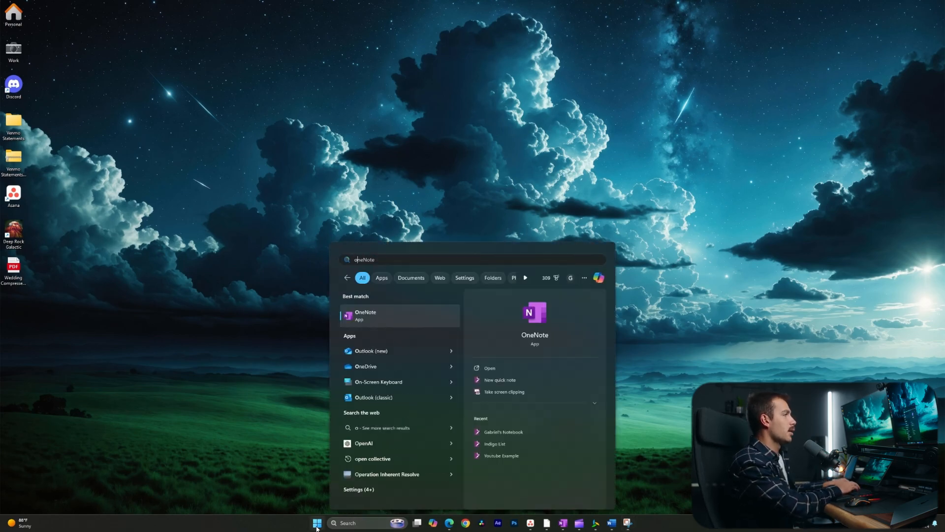
pyautogui.write('outlook (new)')
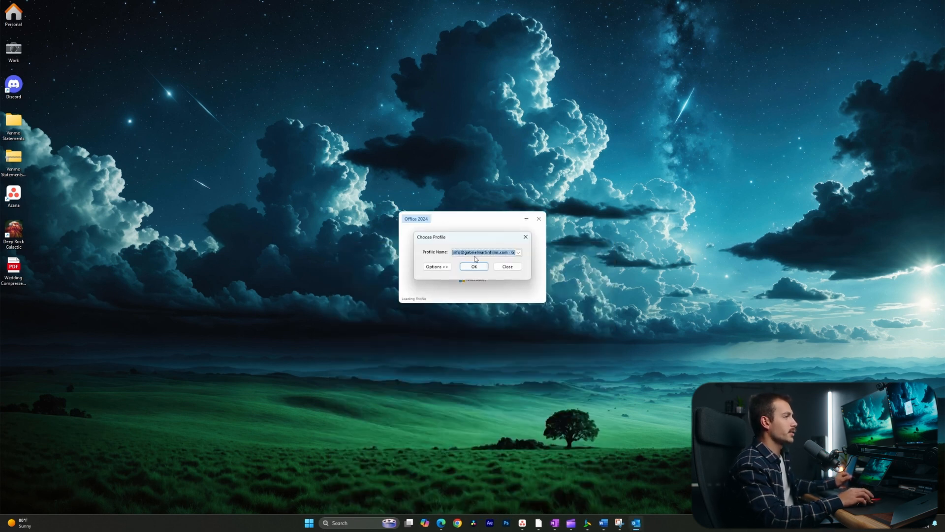
pyautogui.click(473, 267)
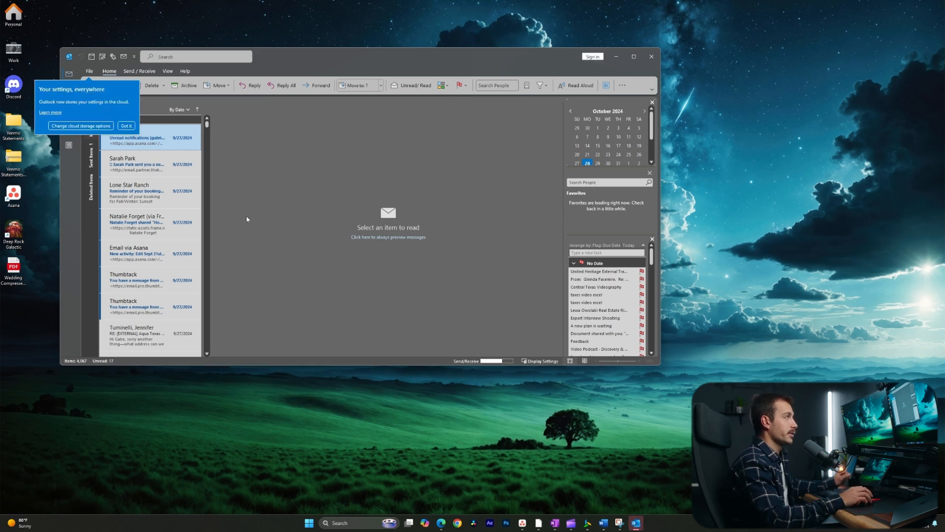
# Block the Spirit Airlines sender from its inbox message and acknowledge the notice
pyautogui.click(633, 56)
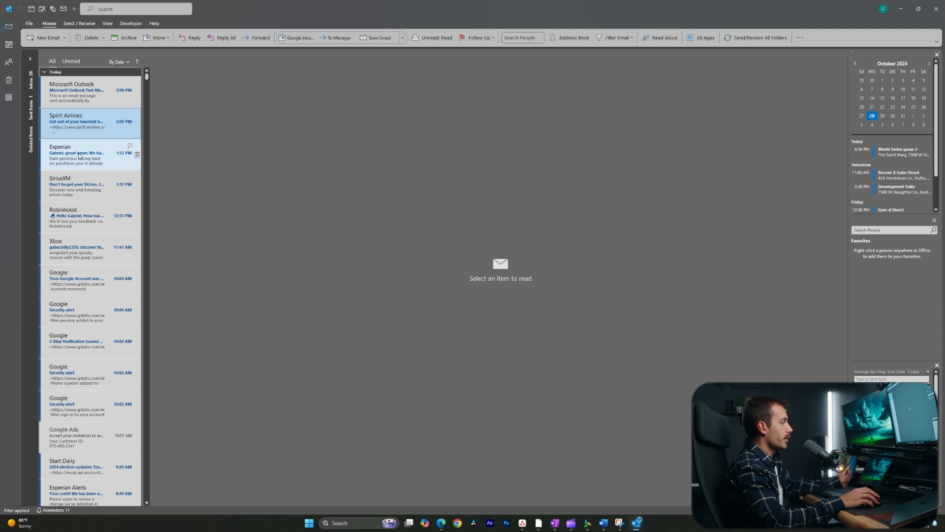
pyautogui.moveTo(123, 302)
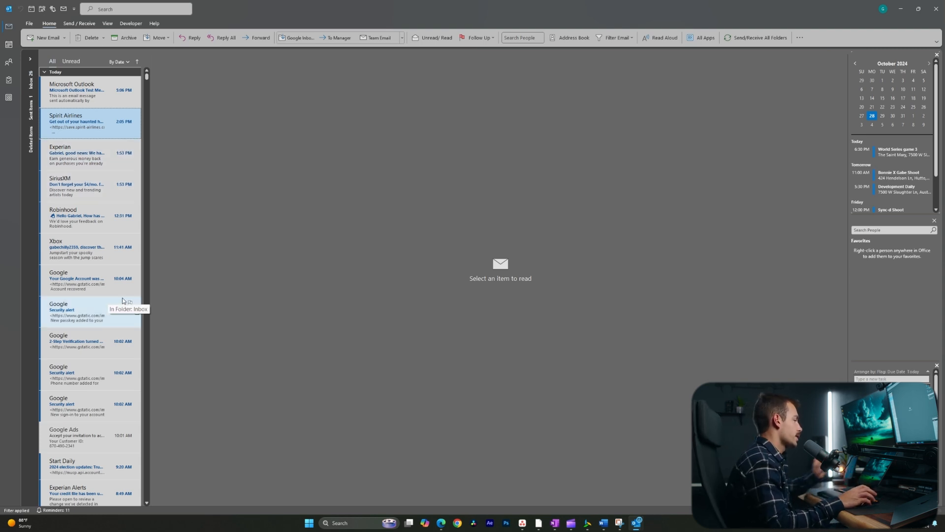
pyautogui.scroll(3)
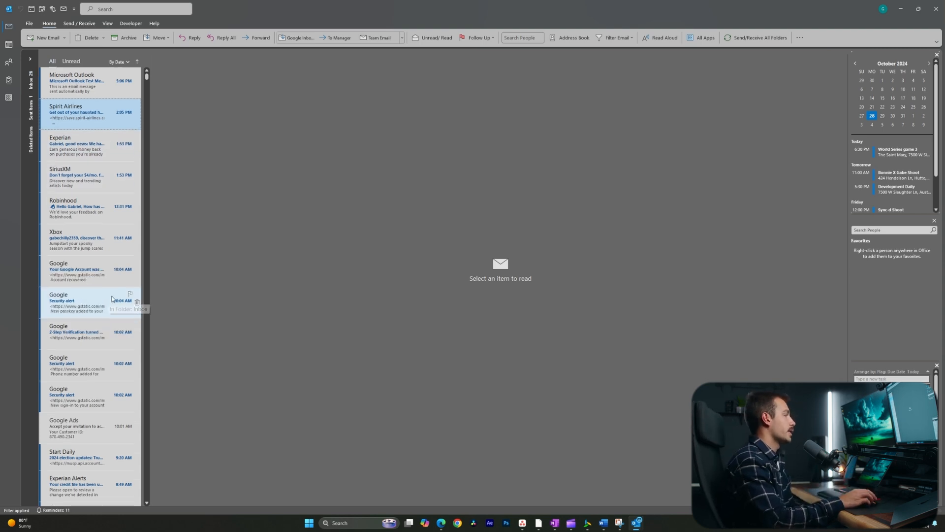
pyautogui.scroll(-3)
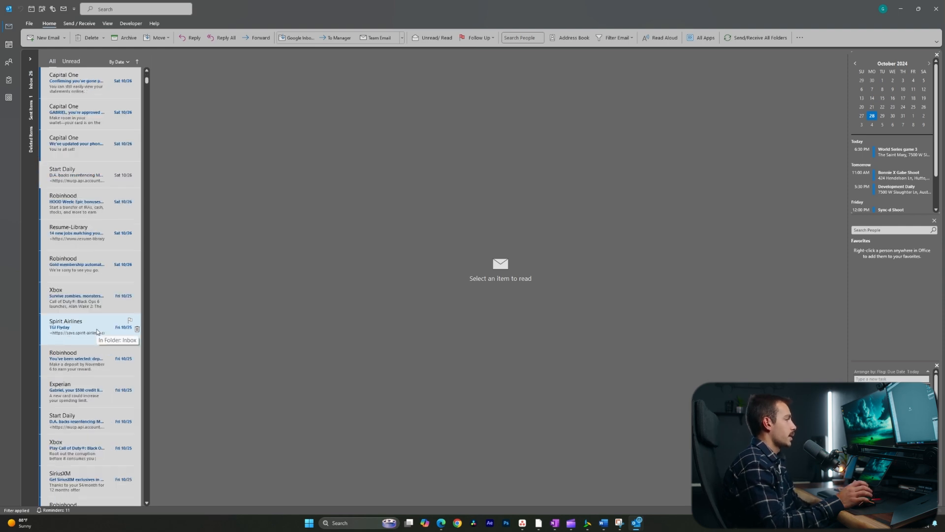
pyautogui.rightClick(66, 327)
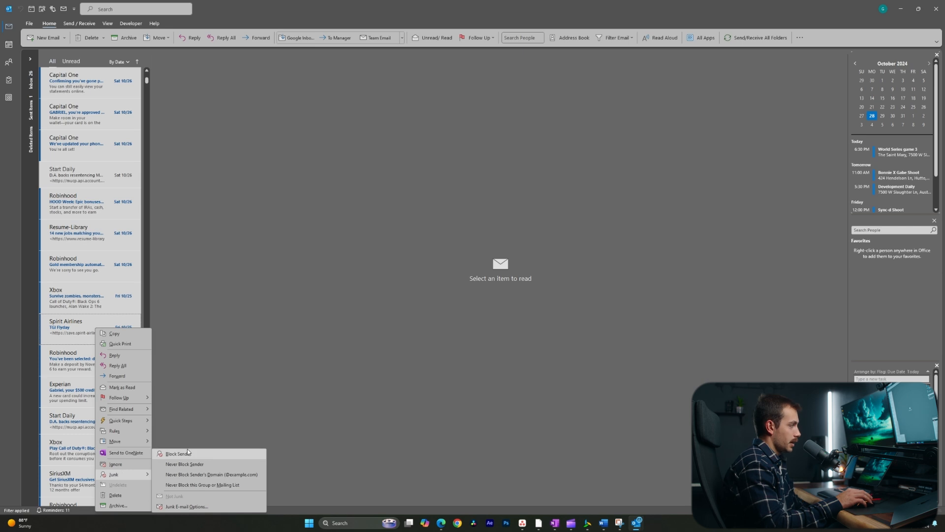
pyautogui.click(178, 455)
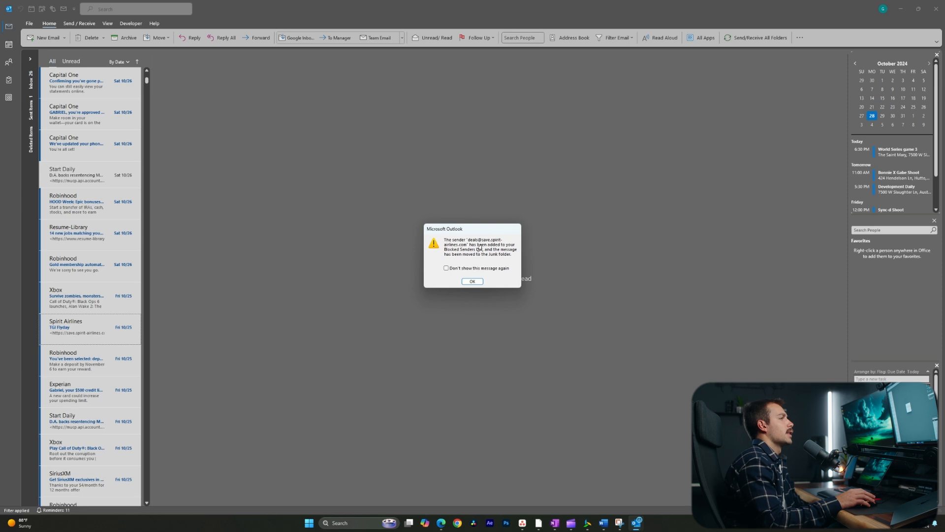
pyautogui.click(472, 282)
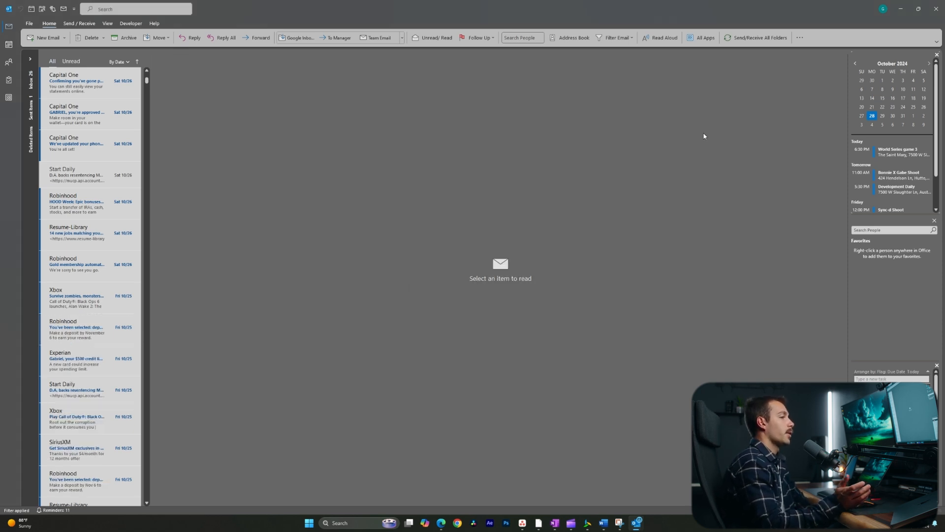
# Start a new rule from Manage Rules & Alerts
pyautogui.click(801, 38)
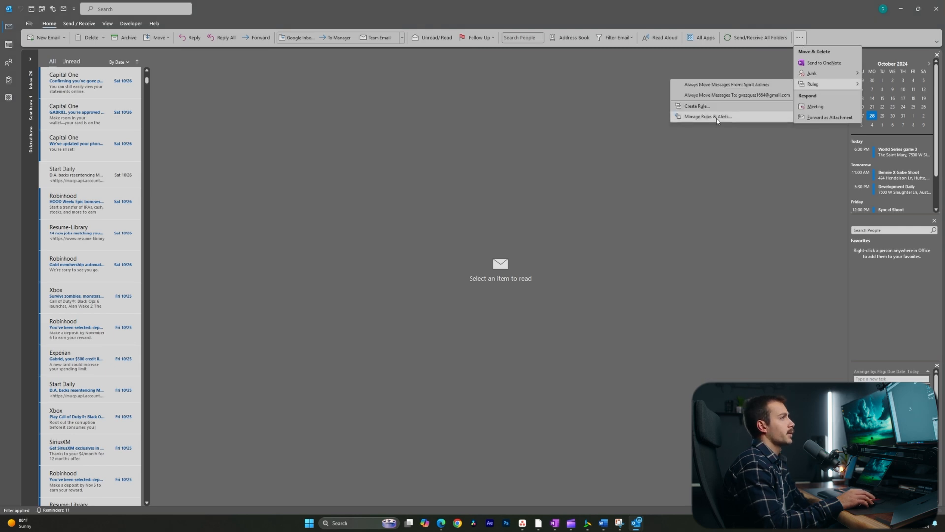
pyautogui.click(708, 116)
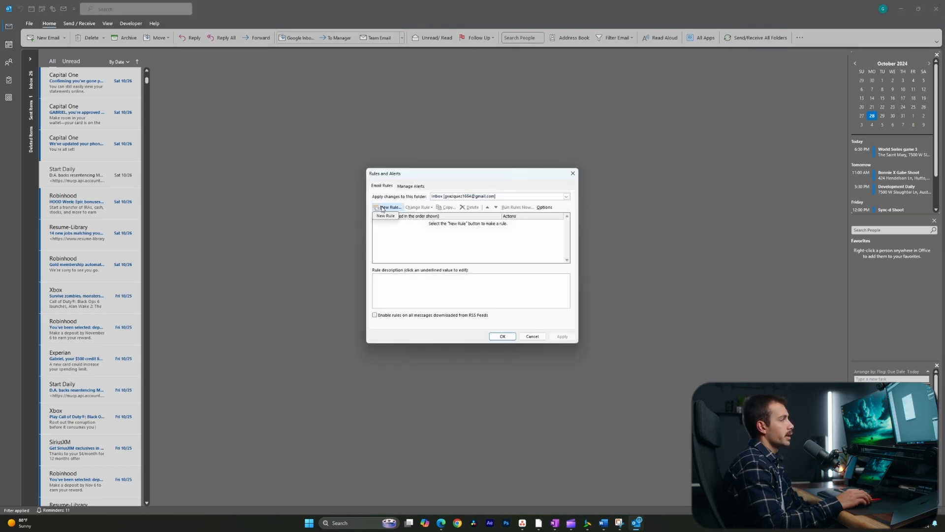
pyautogui.click(388, 208)
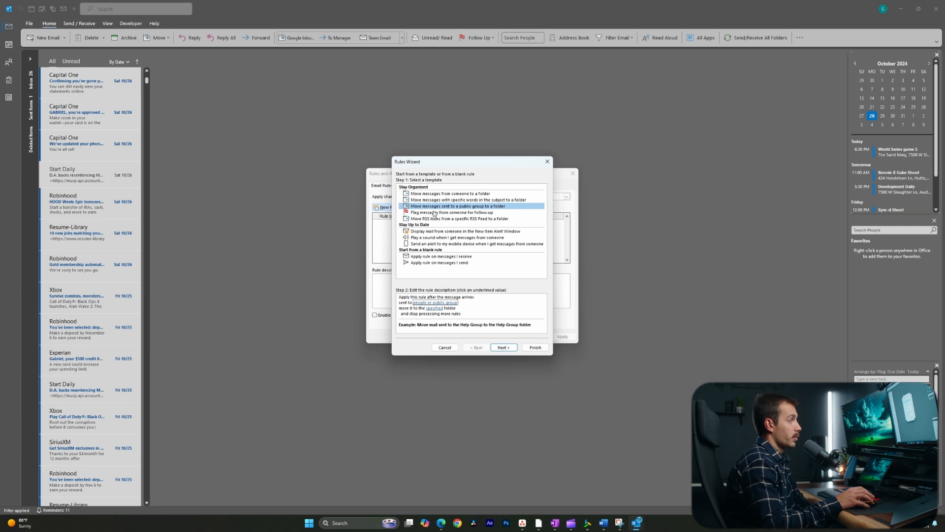
pyautogui.moveTo(464, 211)
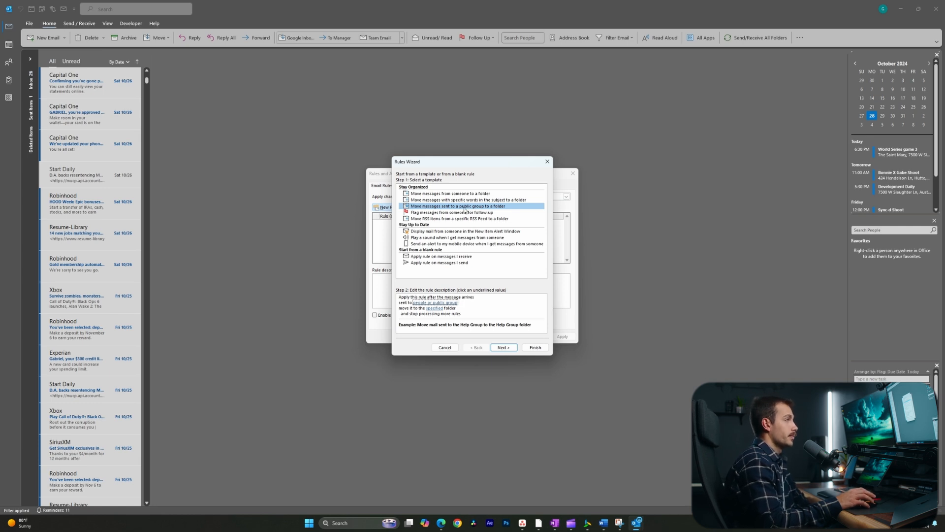
# Choose the 'specific words in subject' template with Junk Email as the destination folder
pyautogui.click(470, 200)
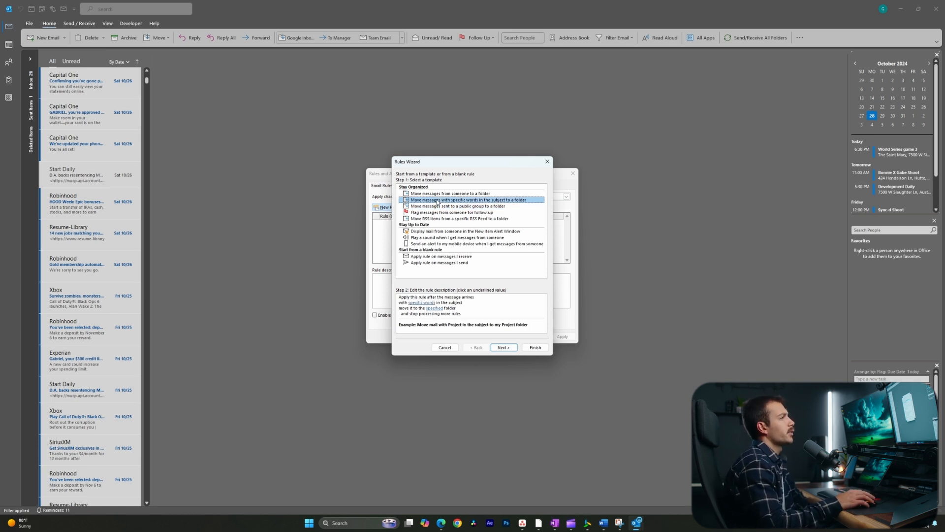
pyautogui.click(503, 348)
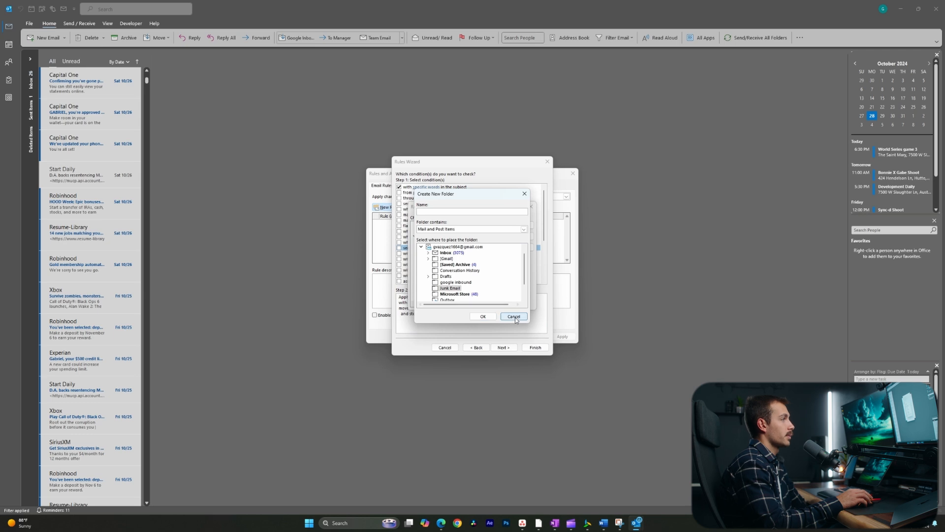
pyautogui.click(513, 316)
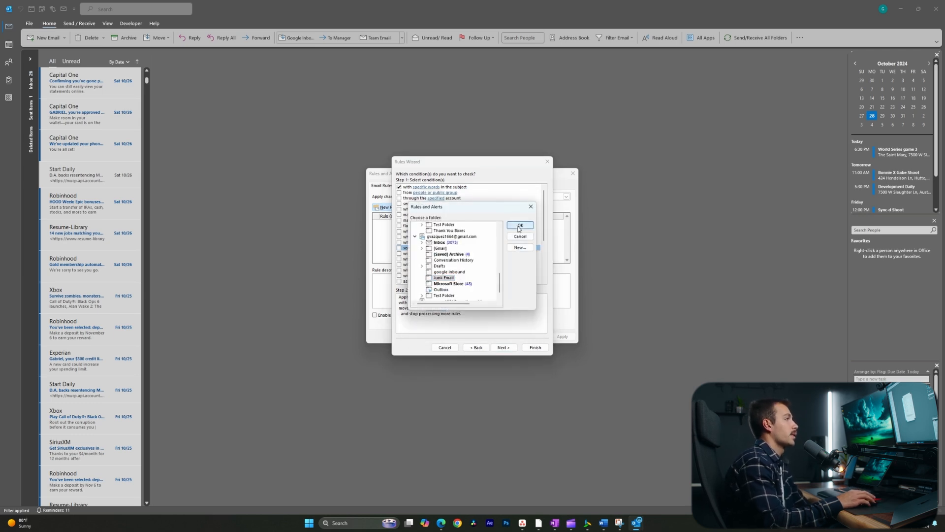
pyautogui.click(520, 225)
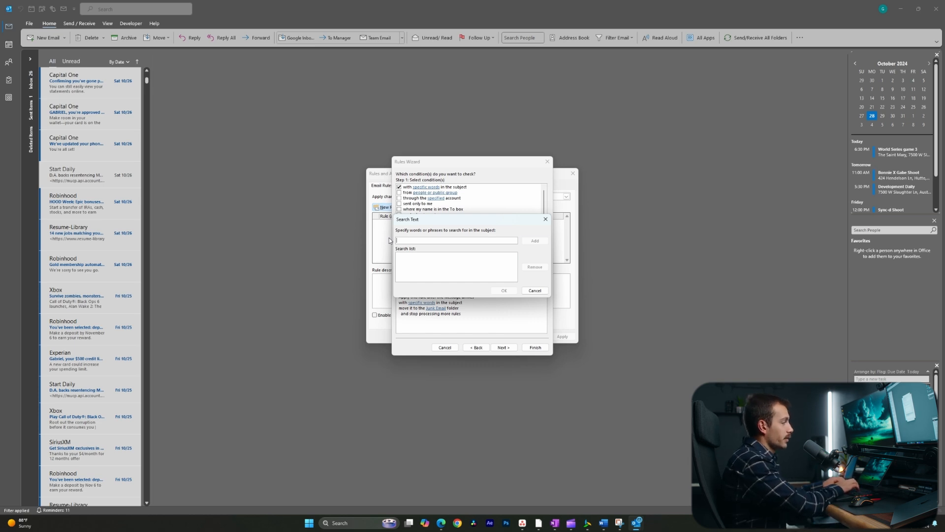
# Enter 'You've been selected' as the subject words the rule matches
pyautogui.write("You've been s")
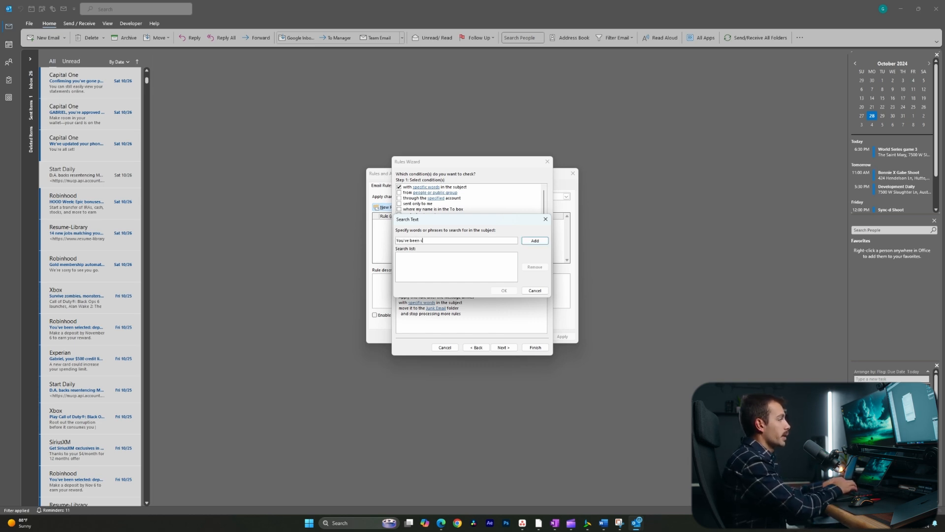
pyautogui.write('elected')
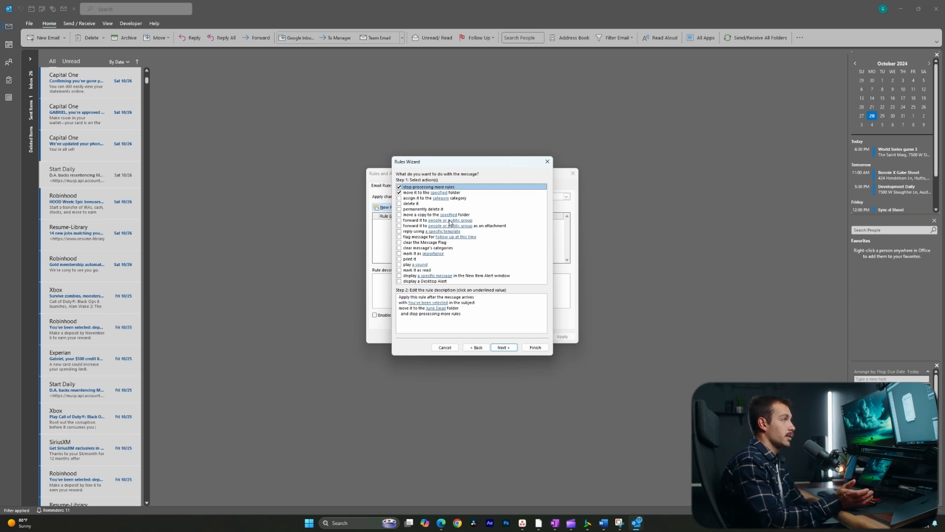
pyautogui.moveTo(476, 347)
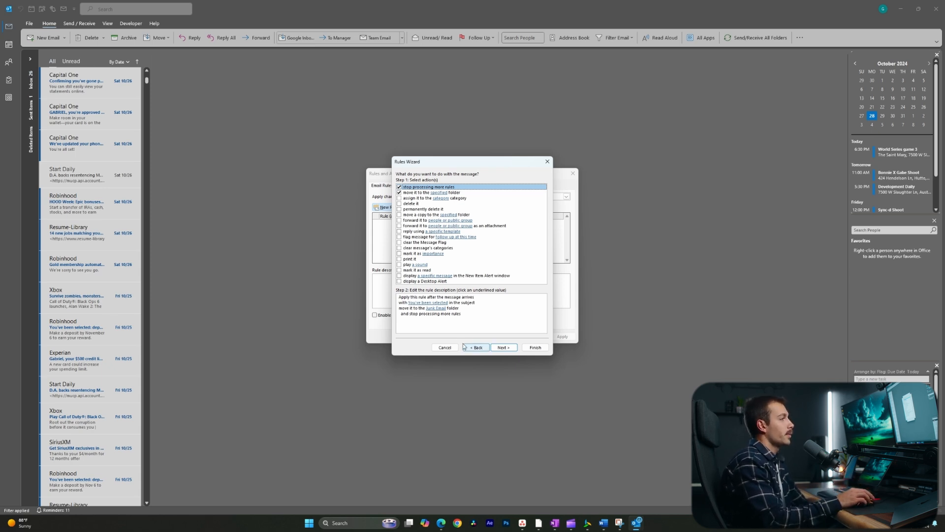
# Add an exception for mail sent only to me and reach the finish page
pyautogui.click(503, 346)
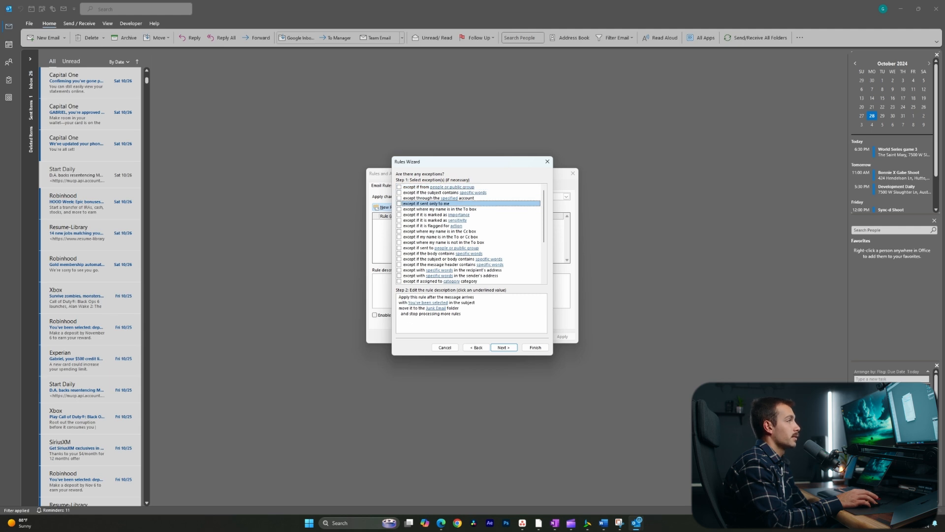
pyautogui.click(399, 202)
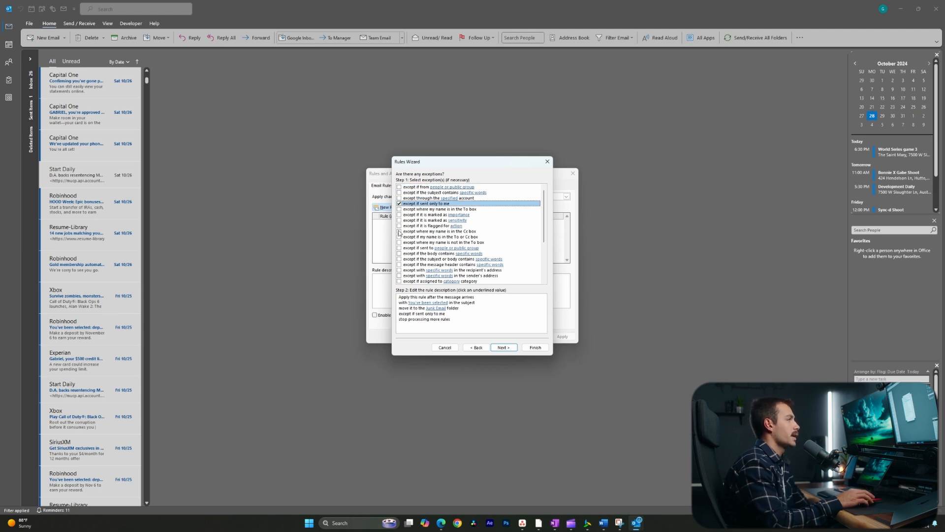
pyautogui.click(503, 347)
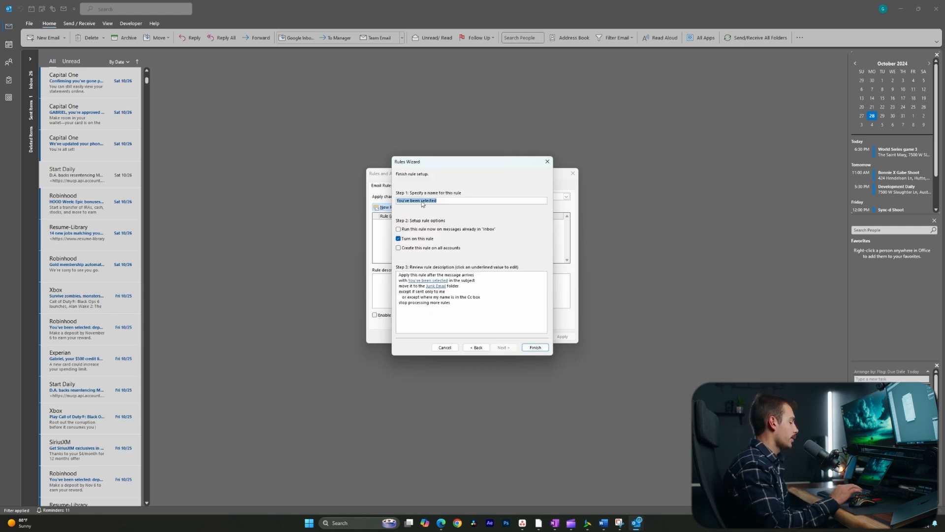
# Name the rule 'You've Been Selected Junk Email' and save it
pyautogui.write("You've Been S")
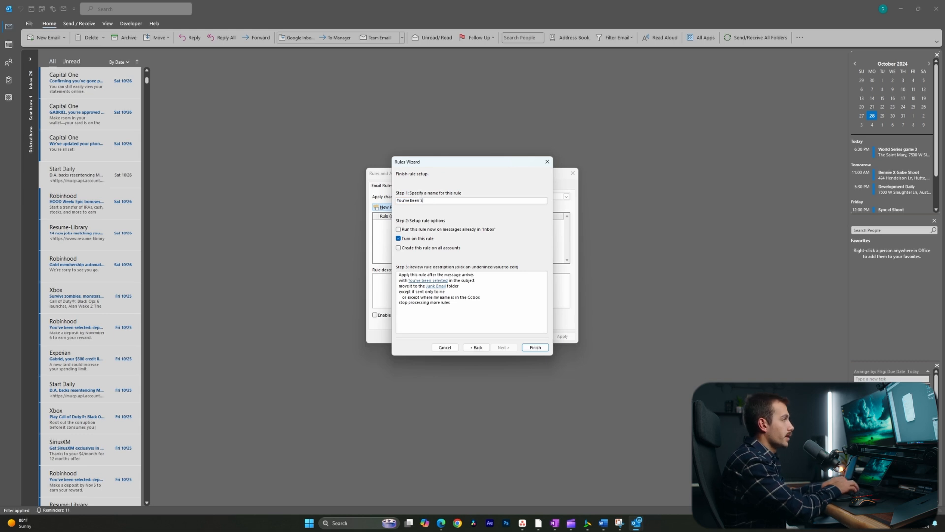
pyautogui.write('elected Junk Email')
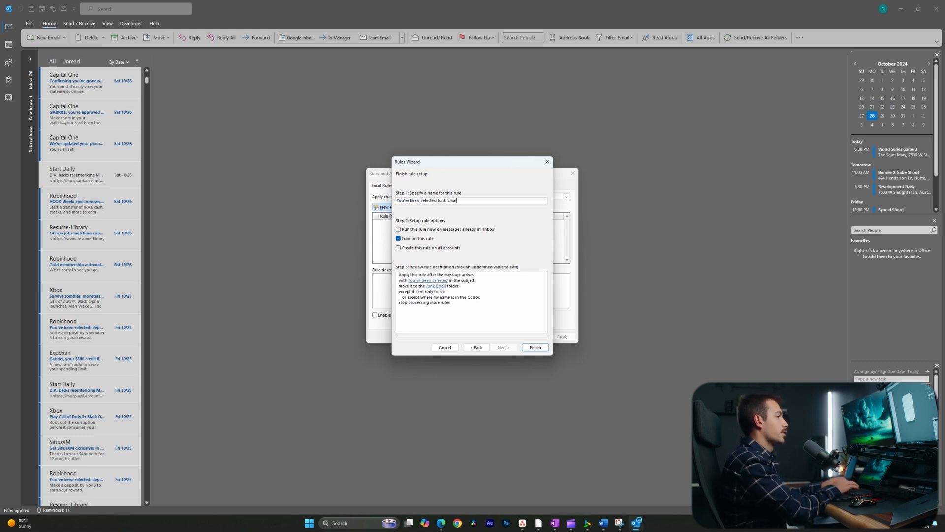
pyautogui.click(534, 347)
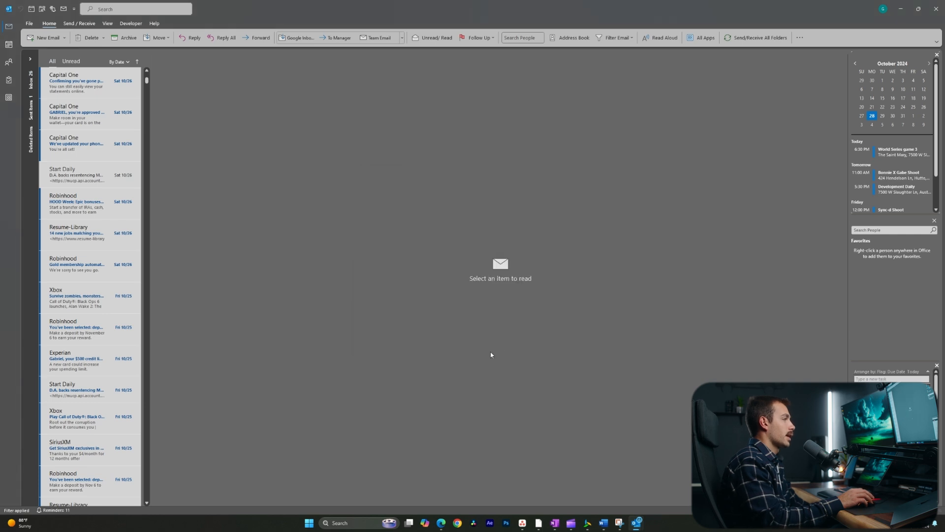
pyautogui.moveTo(376, 402)
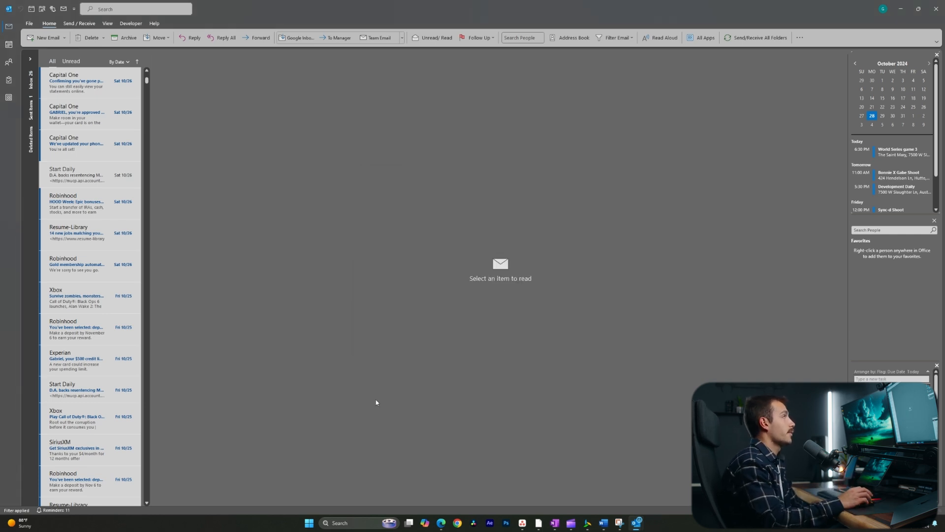
pyautogui.moveTo(353, 393)
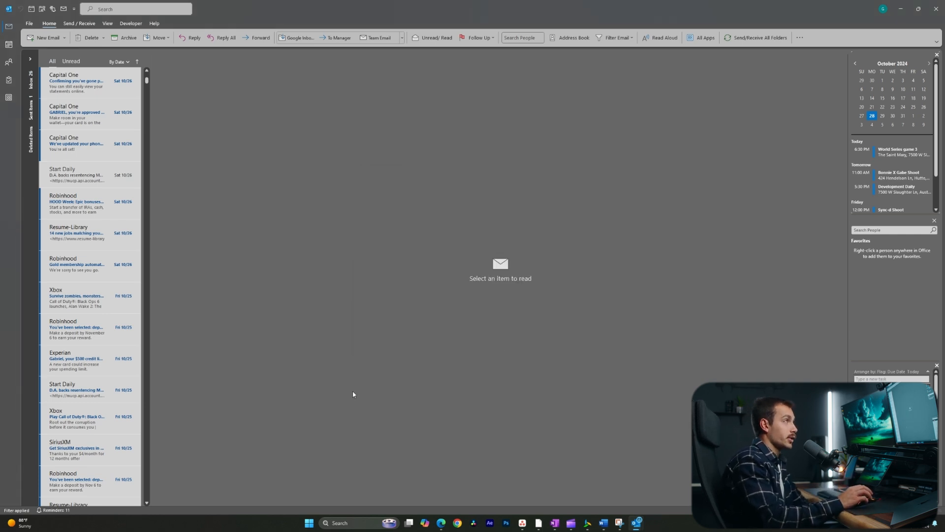
# Set junk email protection to Low in Junk E-mail Options
pyautogui.click(615, 38)
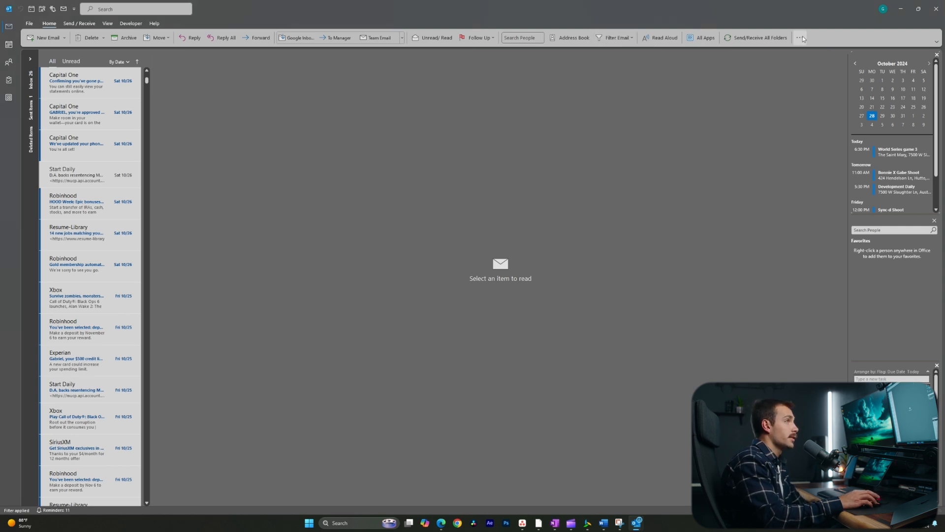
pyautogui.click(801, 38)
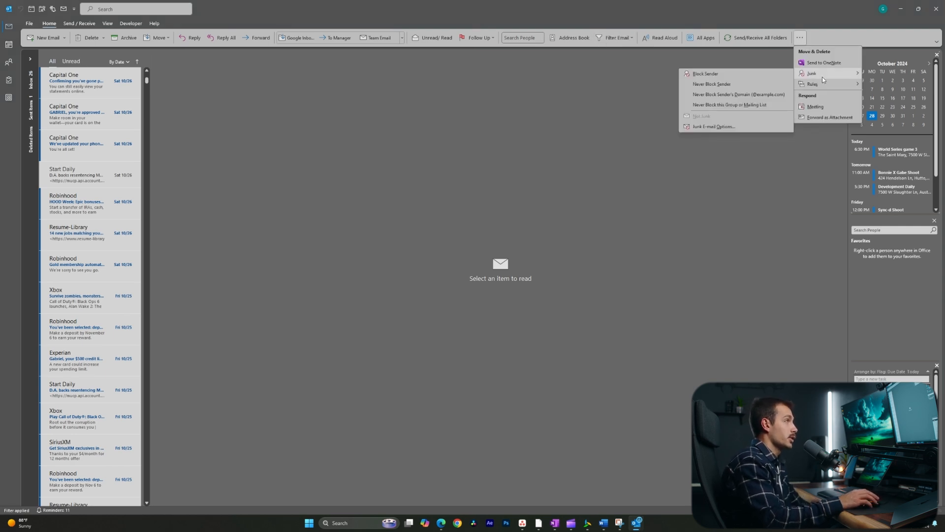
pyautogui.click(714, 127)
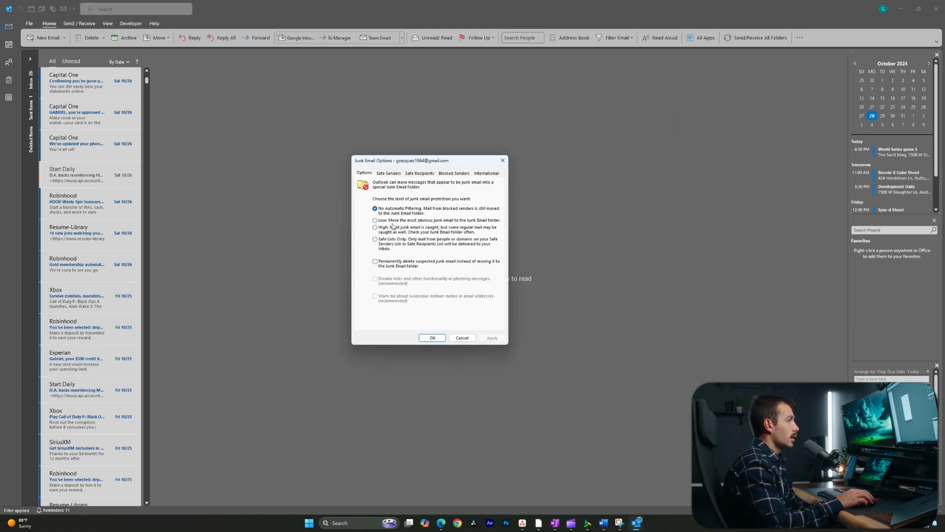
pyautogui.moveTo(397, 274)
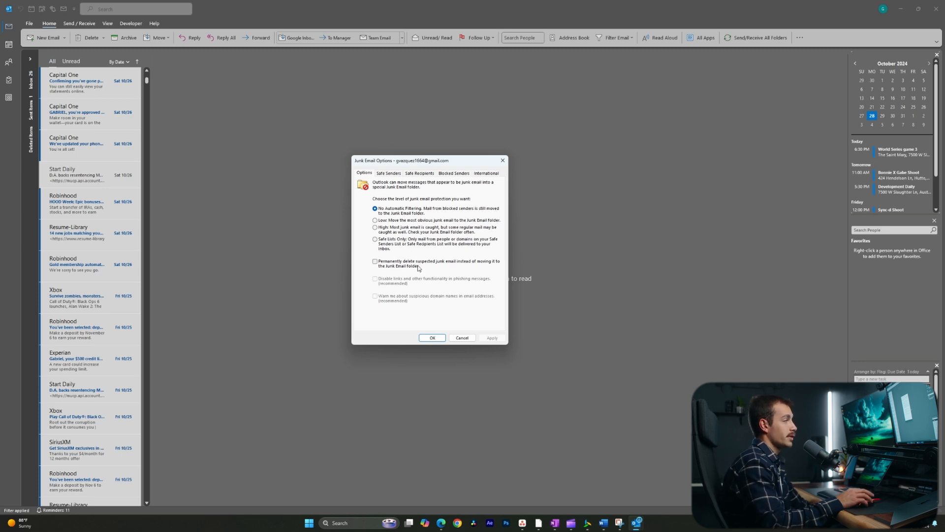
pyautogui.click(374, 219)
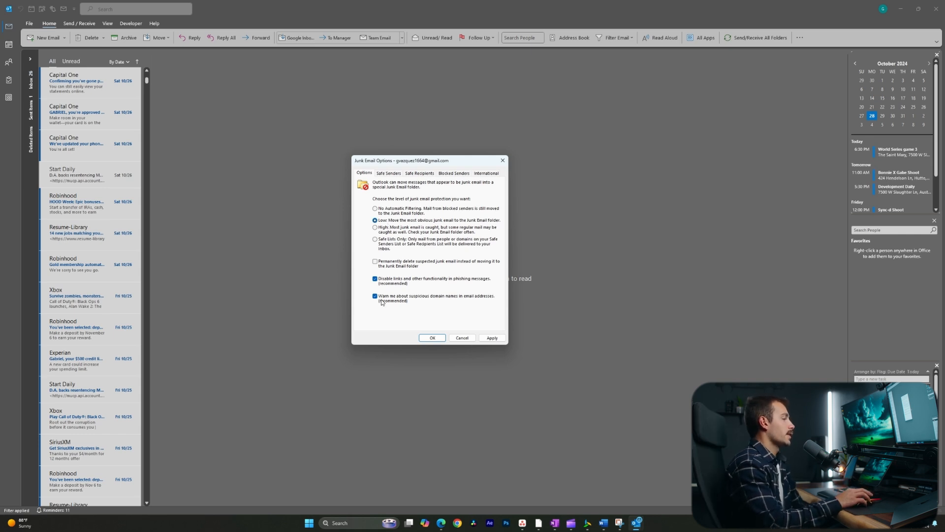
# Review the Safe Senders and International tabs, then apply the Low setting
pyautogui.click(389, 174)
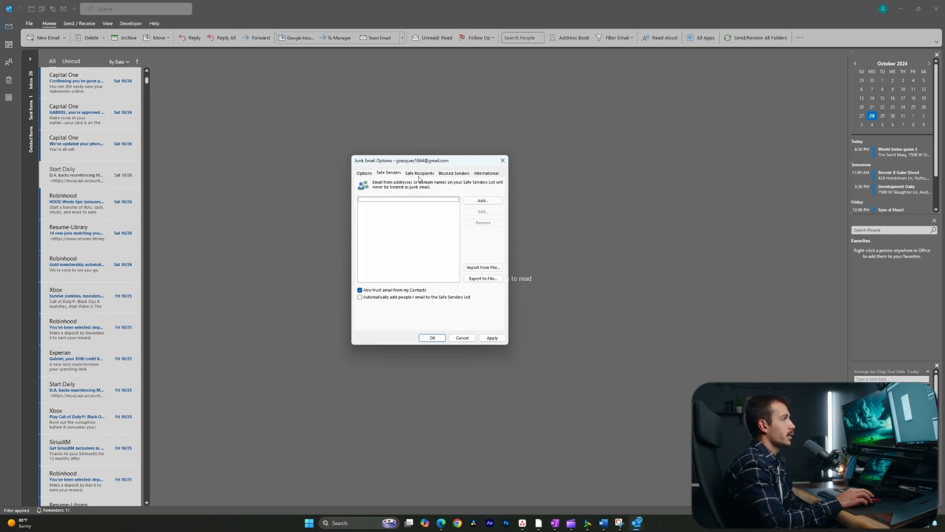
pyautogui.click(485, 173)
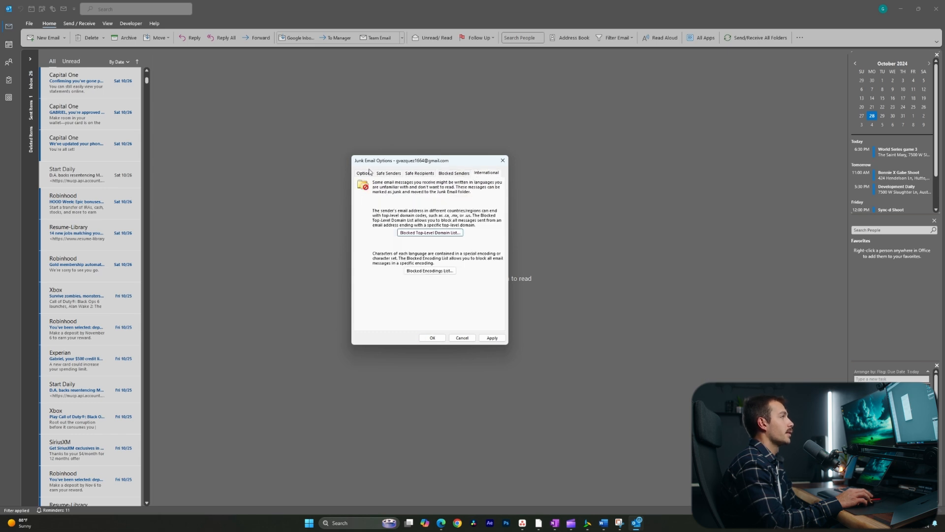
pyautogui.click(366, 173)
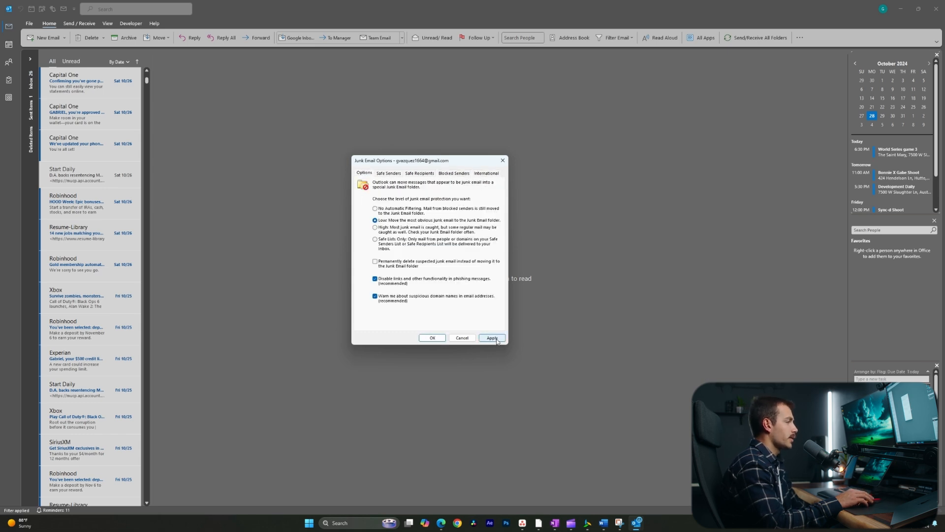
pyautogui.click(800, 37)
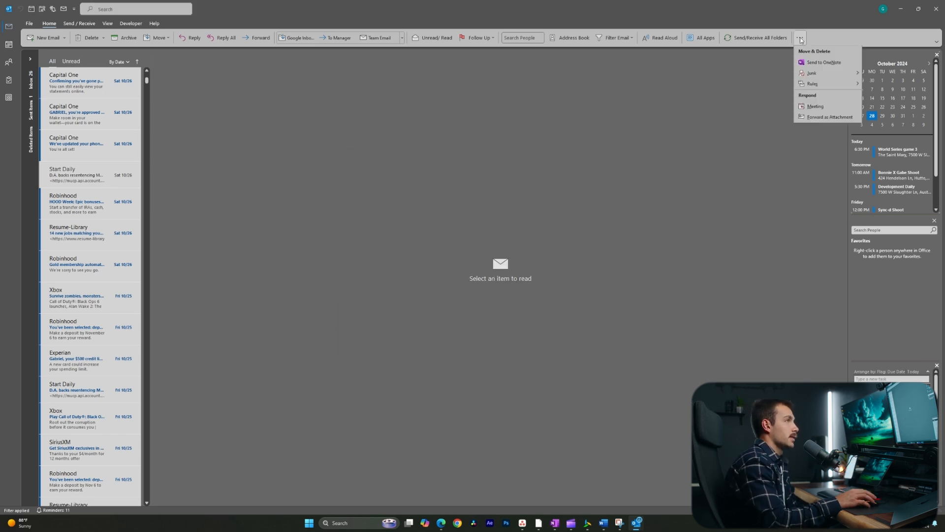
# Reopen Junk E-mail Options at the Safe Senders list
pyautogui.click(813, 73)
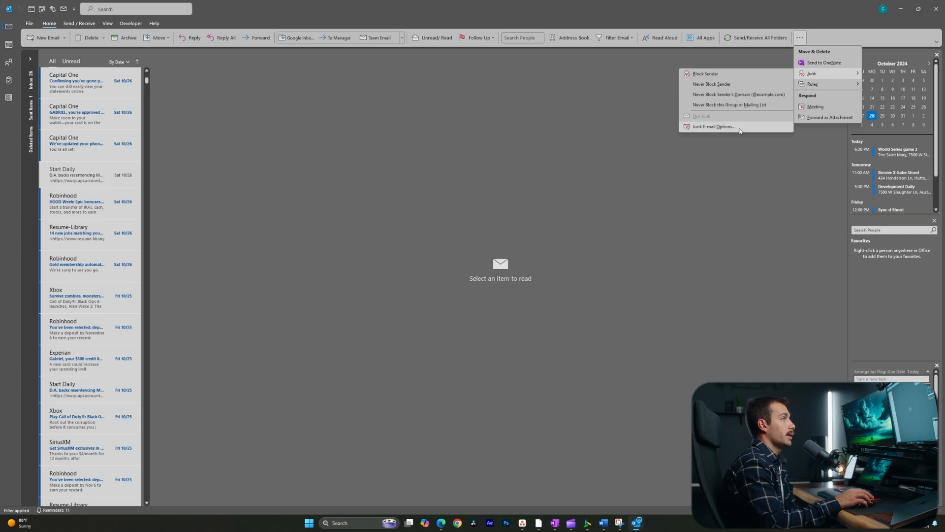
pyautogui.click(713, 127)
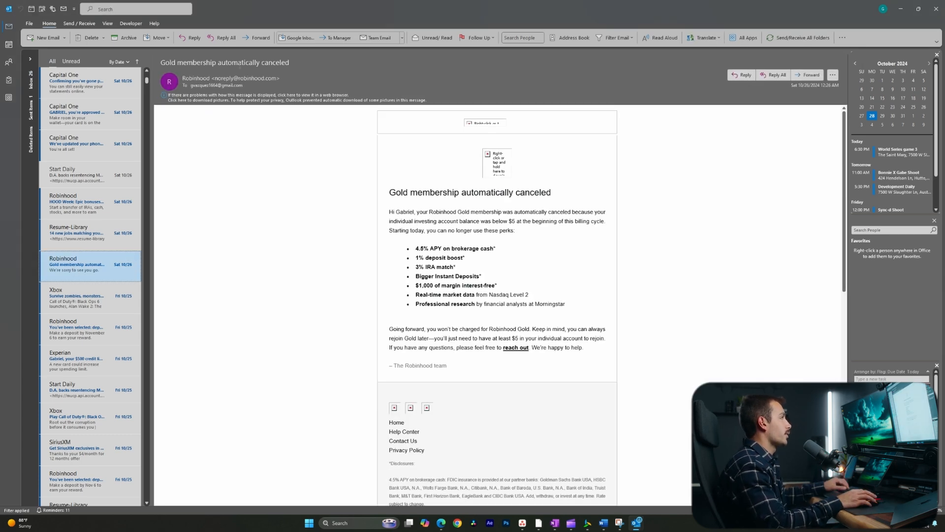
pyautogui.doubleClick(230, 79)
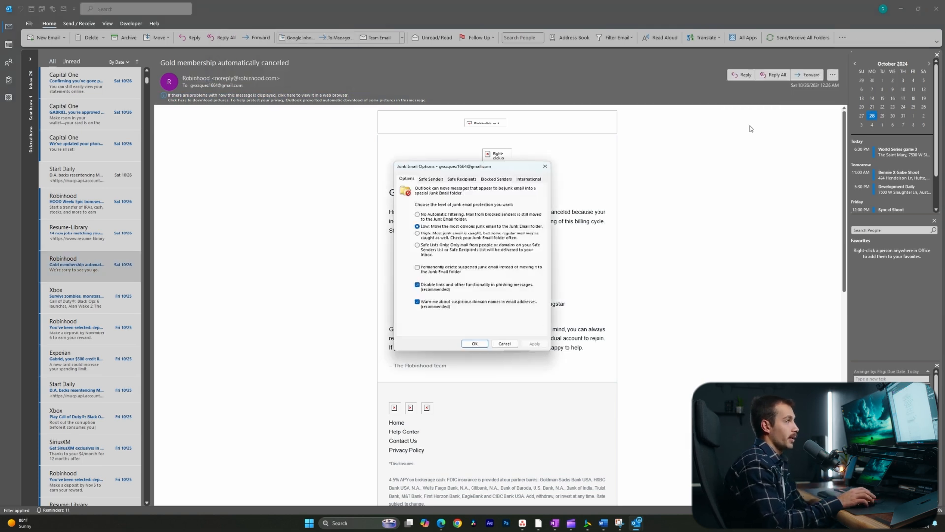
pyautogui.click(430, 179)
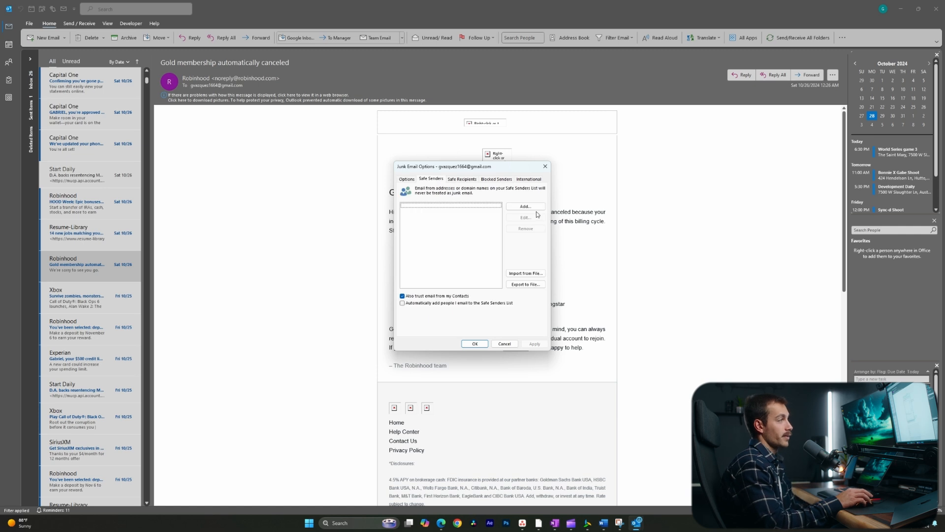
pyautogui.moveTo(527, 214)
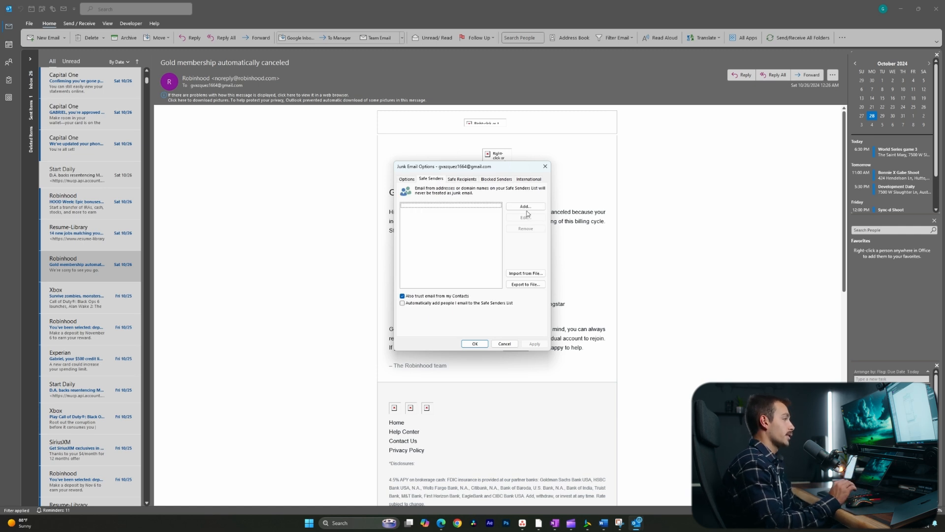
pyautogui.click(523, 205)
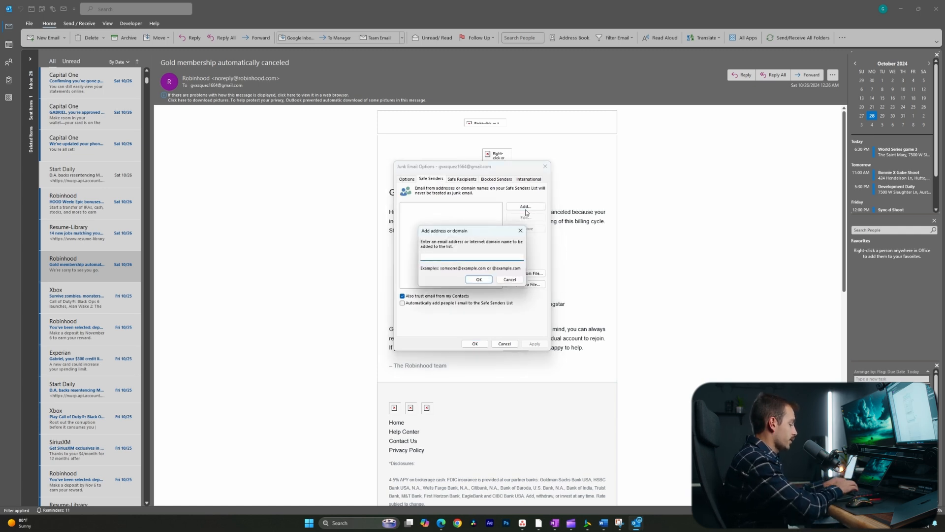
pyautogui.write('noreply@')
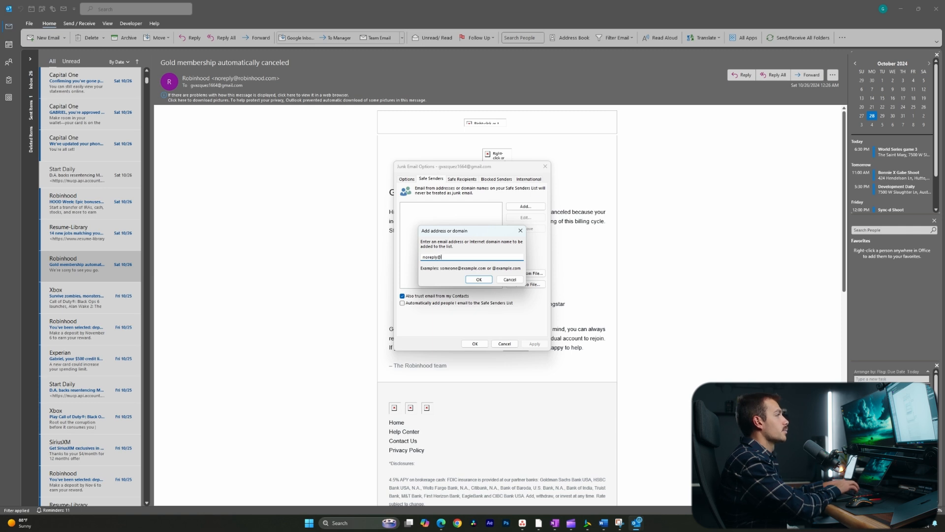
pyautogui.click(479, 278)
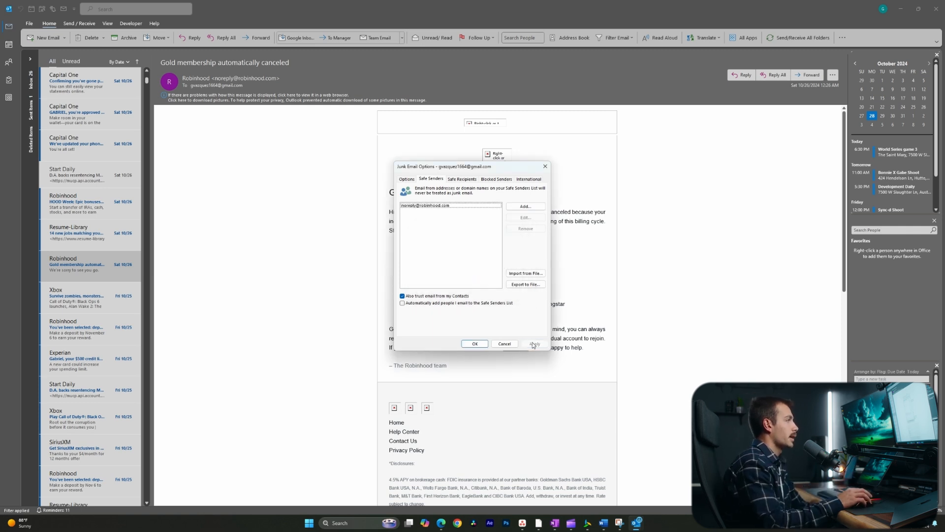